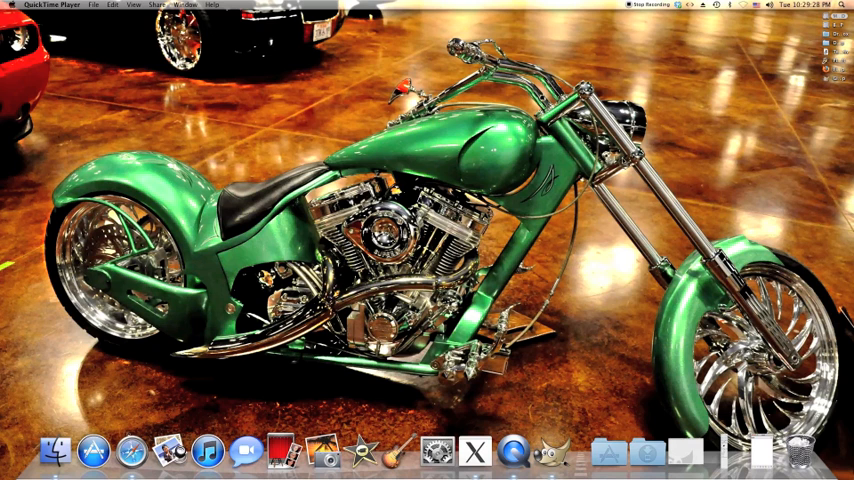
# Launch GIMP from the Dock
pyautogui.click(578, 451)
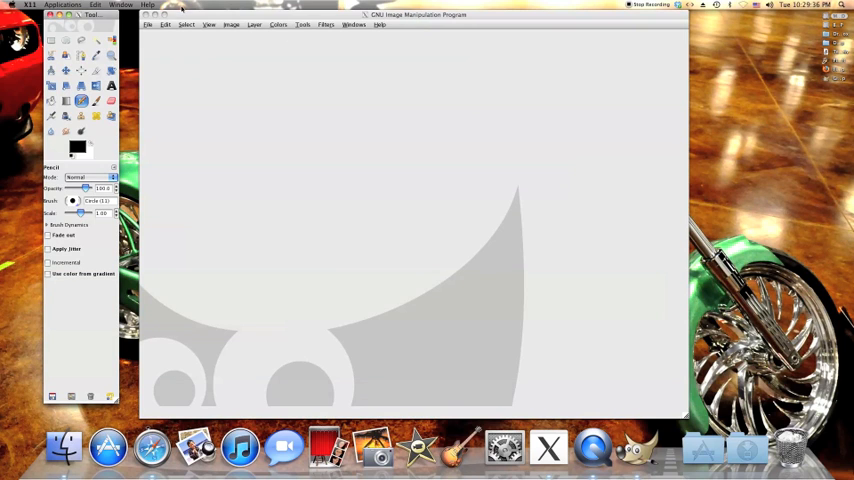
# Create a new 640 × 400 pixel image via File > New
pyautogui.click(149, 24)
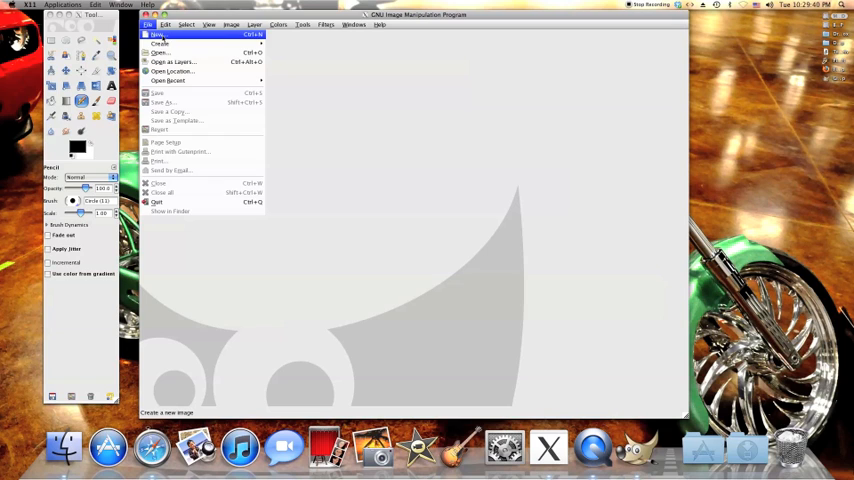
pyautogui.click(158, 34)
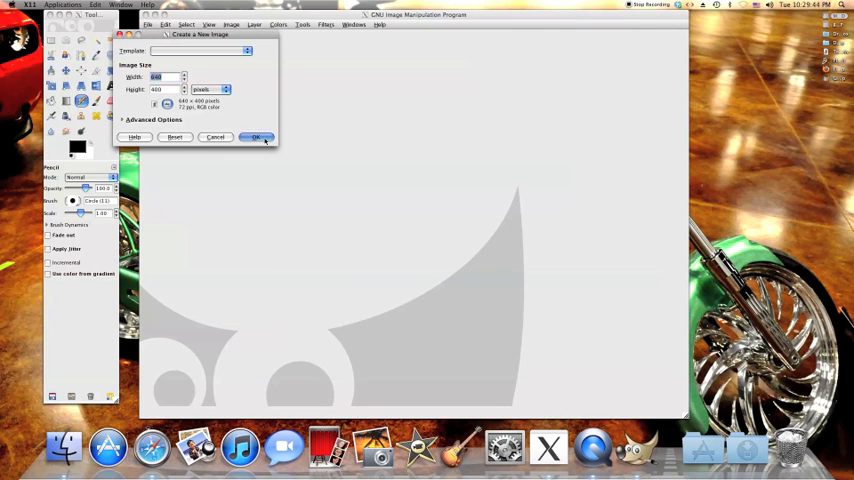
pyautogui.click(256, 137)
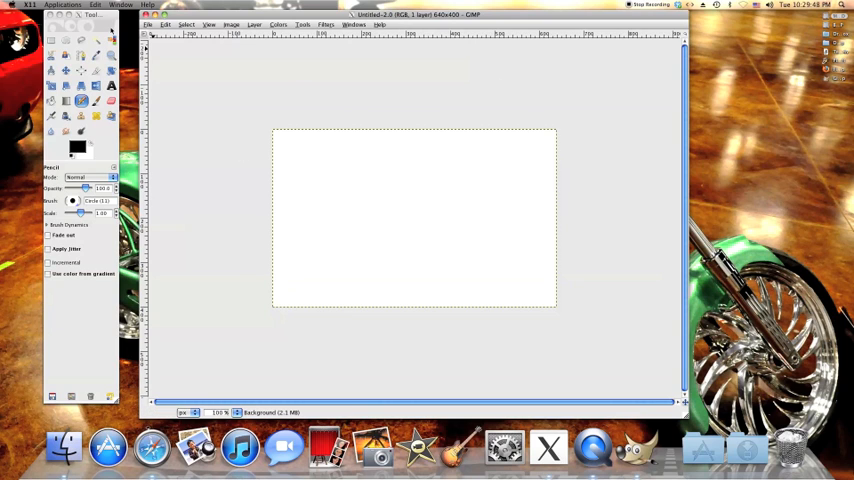
pyautogui.moveTo(80, 56)
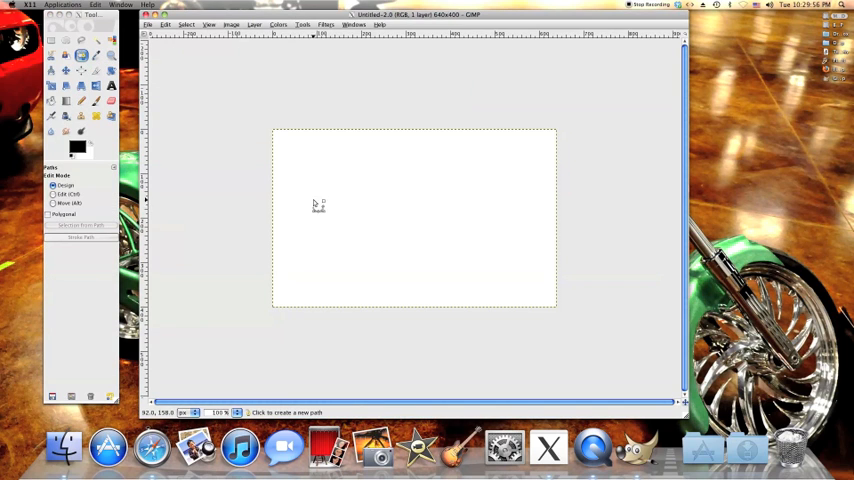
# Place the first path anchor on the canvas's left side near mid-height
pyautogui.click(291, 180)
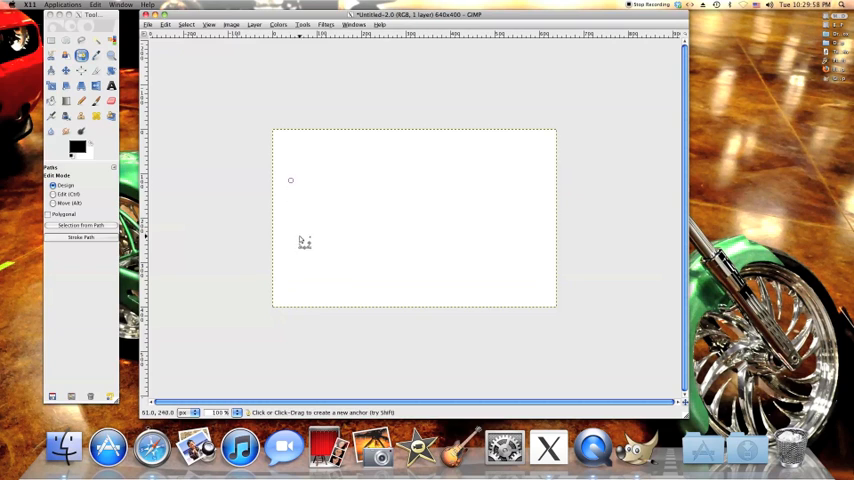
pyautogui.click(467, 286)
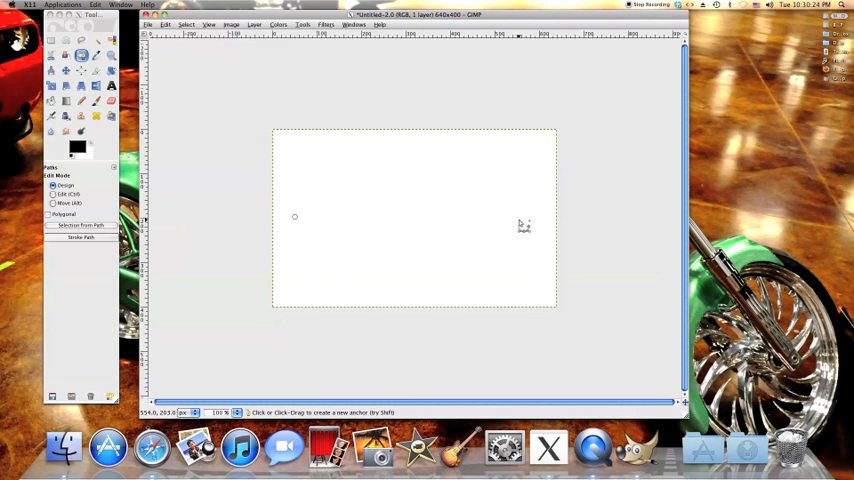
# Add a right-side anchor and stroke the path as a 6 px black line
pyautogui.click(520, 220)
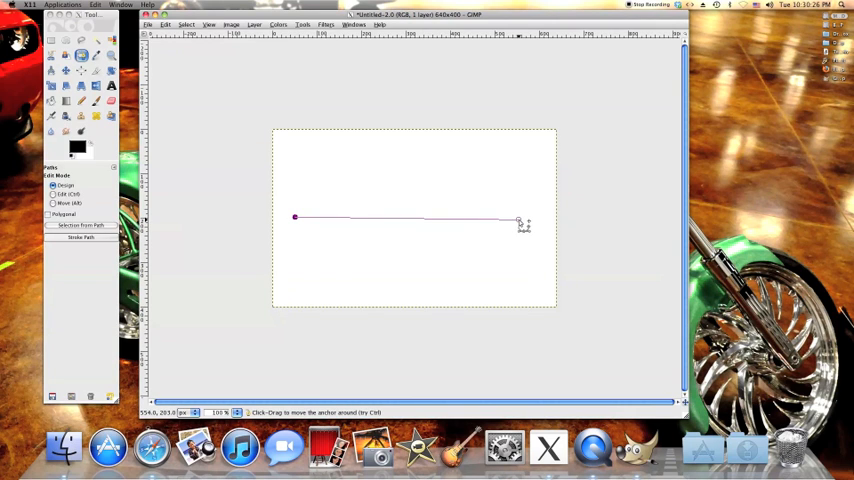
pyautogui.click(82, 237)
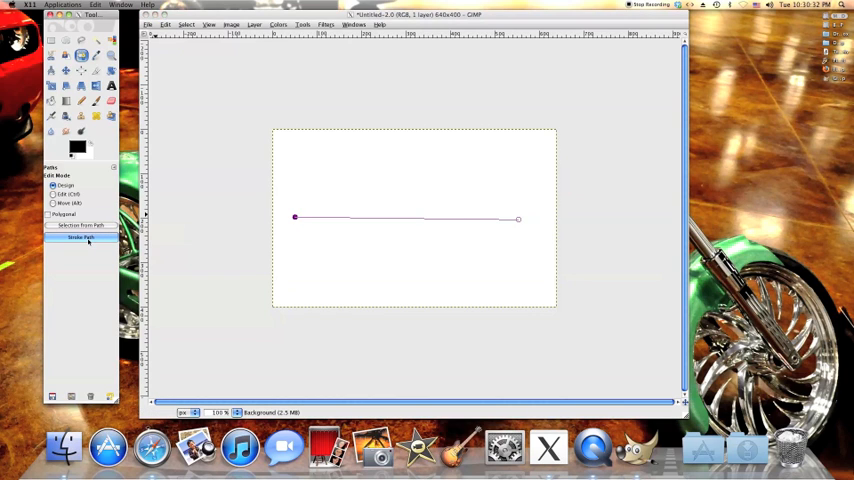
pyautogui.click(80, 238)
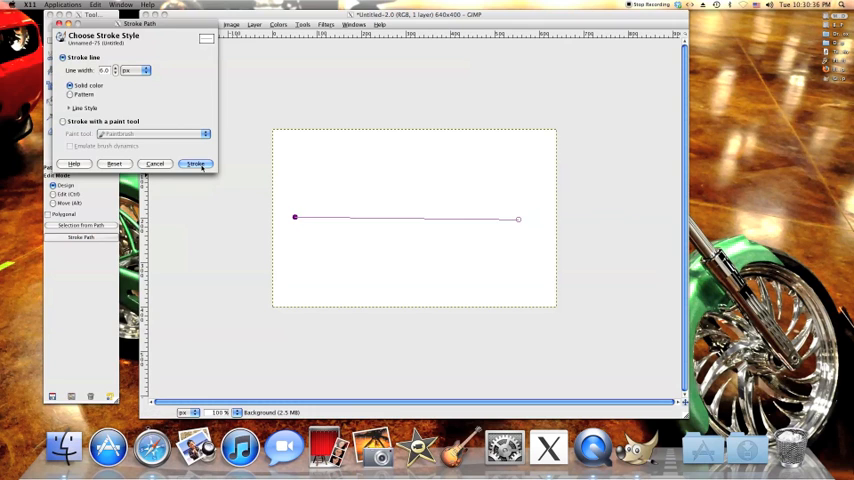
pyautogui.click(195, 163)
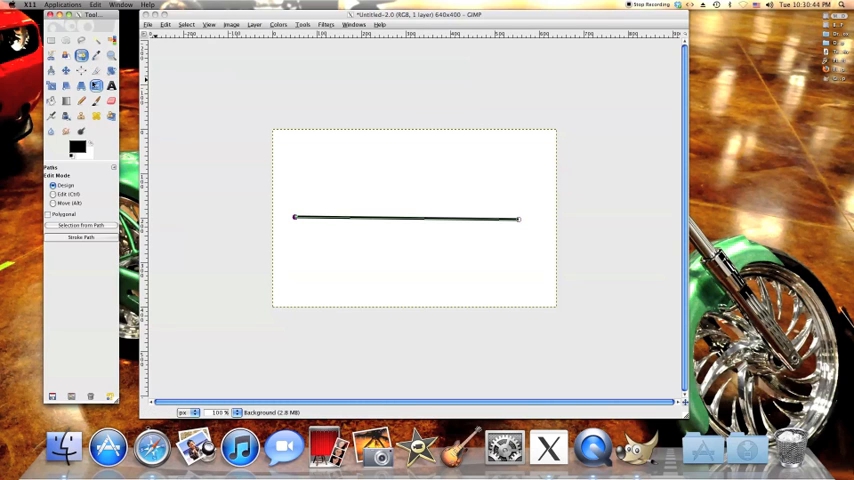
# Switch to the Pencil tool and show the Paths dockable dialog
pyautogui.click(80, 100)
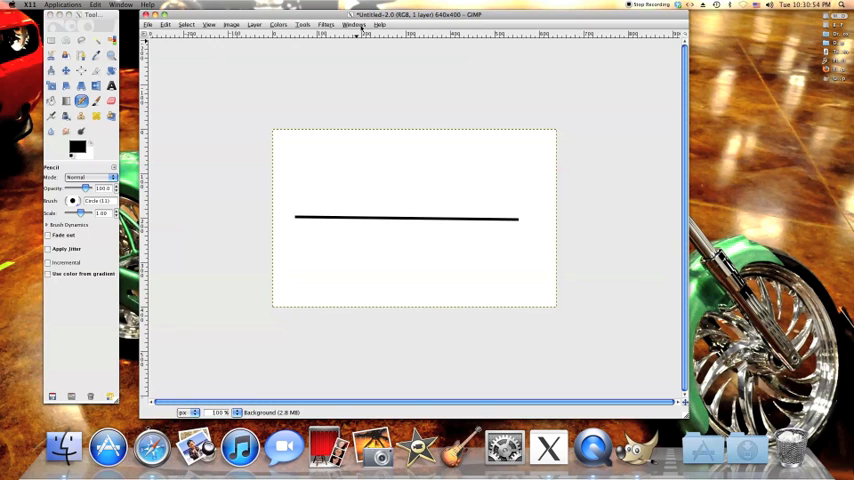
pyautogui.click(356, 24)
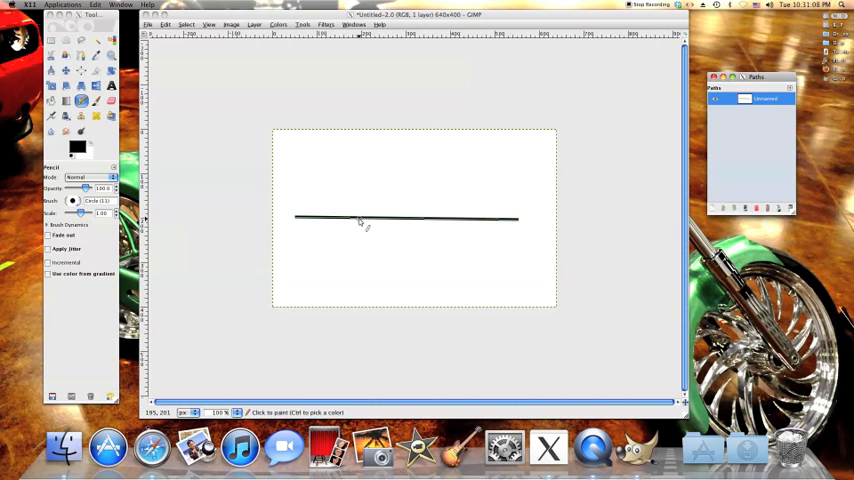
pyautogui.moveTo(442, 246)
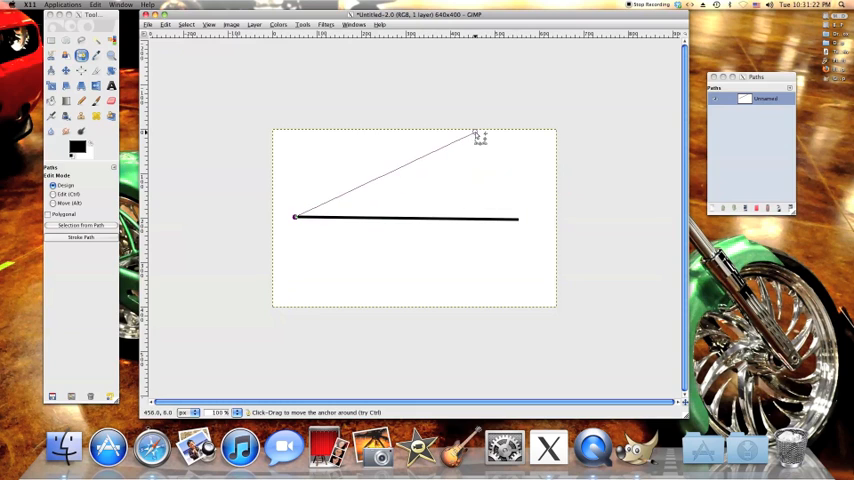
# Extend the path to an anchor near the top edge and stroke it black
pyautogui.click(81, 238)
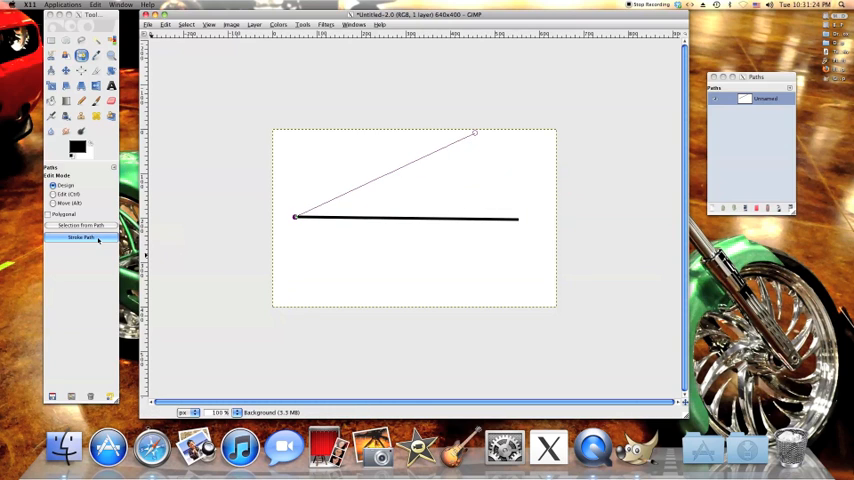
pyautogui.click(80, 238)
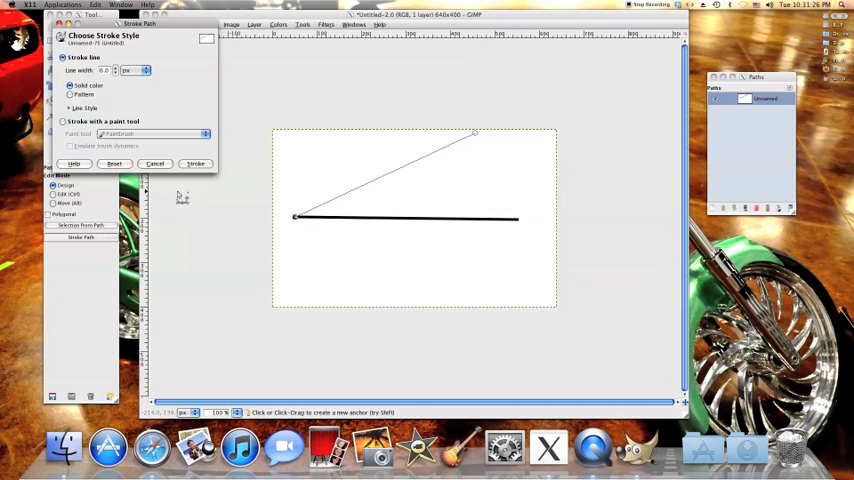
pyautogui.click(196, 163)
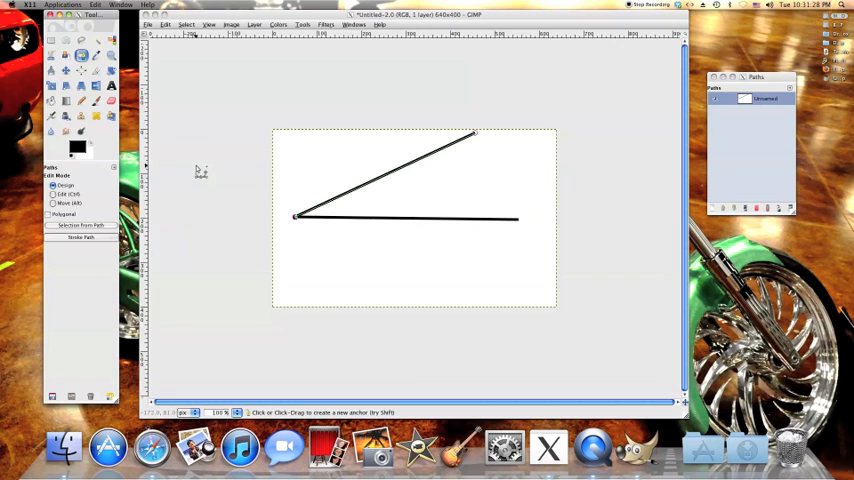
# Select the Pencil tool to hide the path outline
pyautogui.click(765, 98)
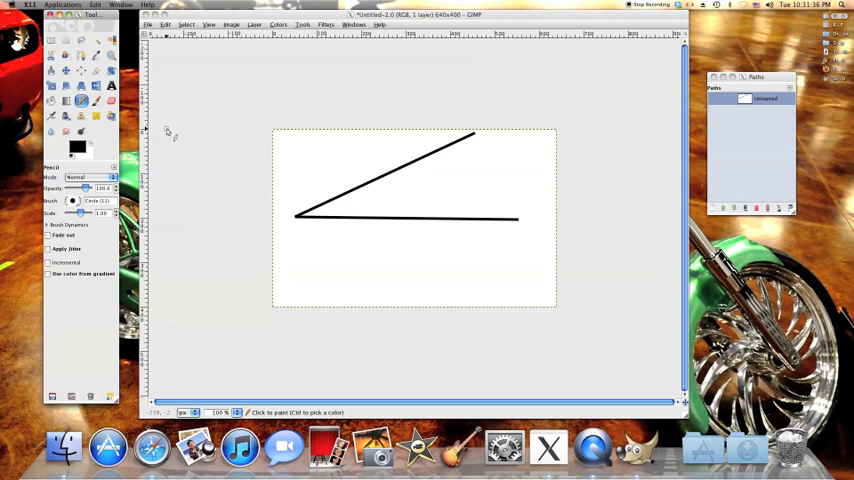
pyautogui.moveTo(220, 160)
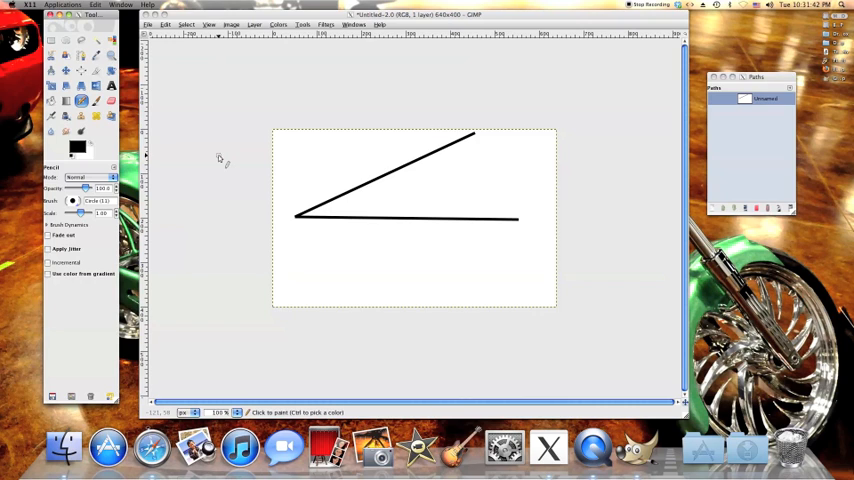
pyautogui.moveTo(222, 160)
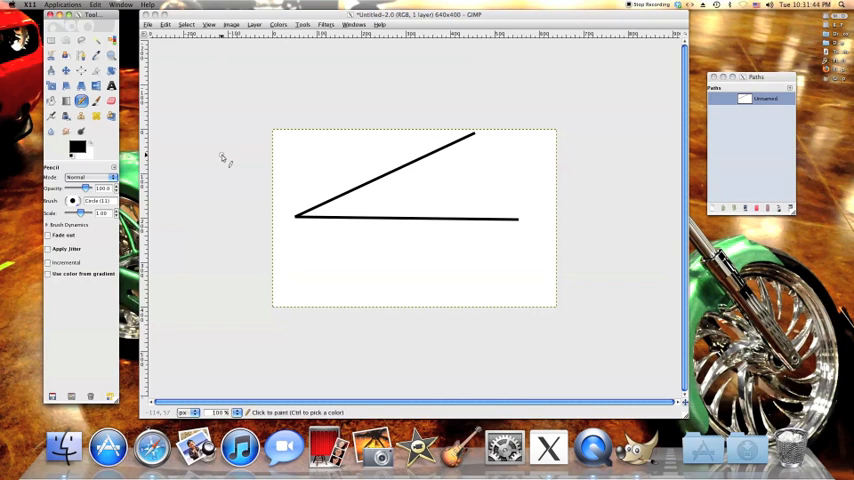